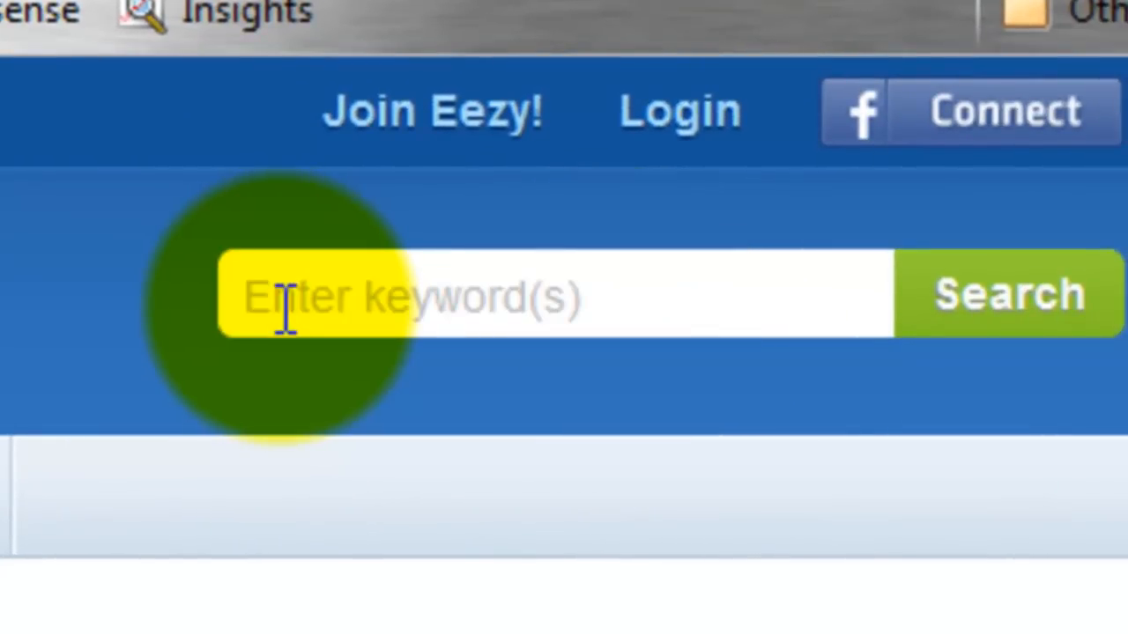
Step: Search Brusheezy for "cracks" to list crack brush sets
{"action": "type", "text": "cracks"}
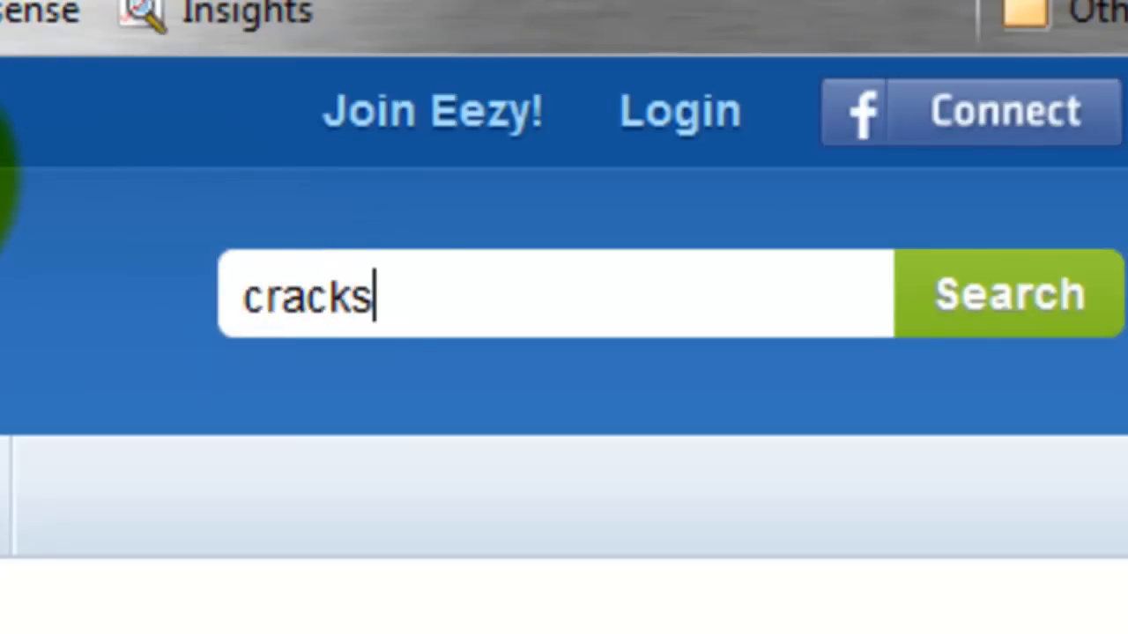
{"action": "left_click", "coordinate": [1004, 295]}
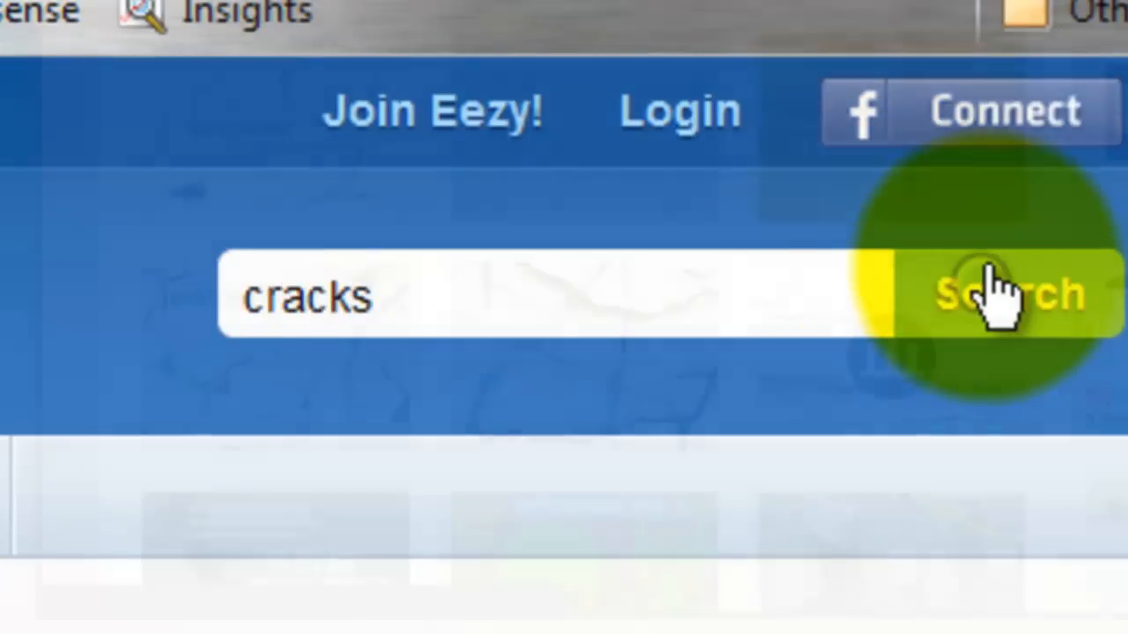
{"action": "left_click", "coordinate": [1004, 295]}
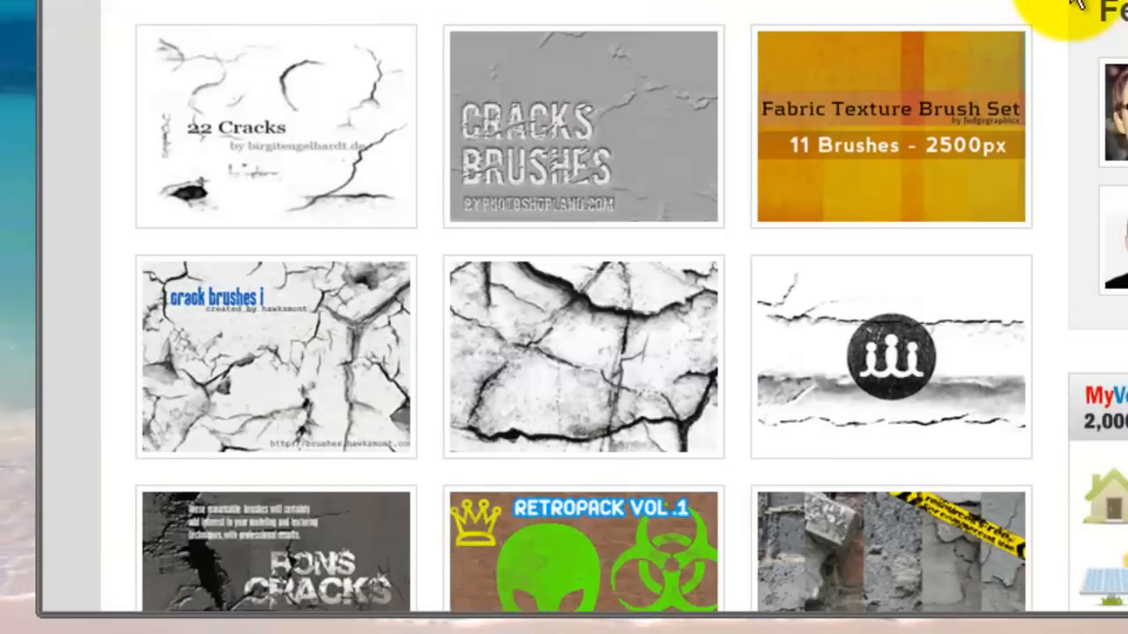
{"action": "mouse_move", "coordinate": [933, 46]}
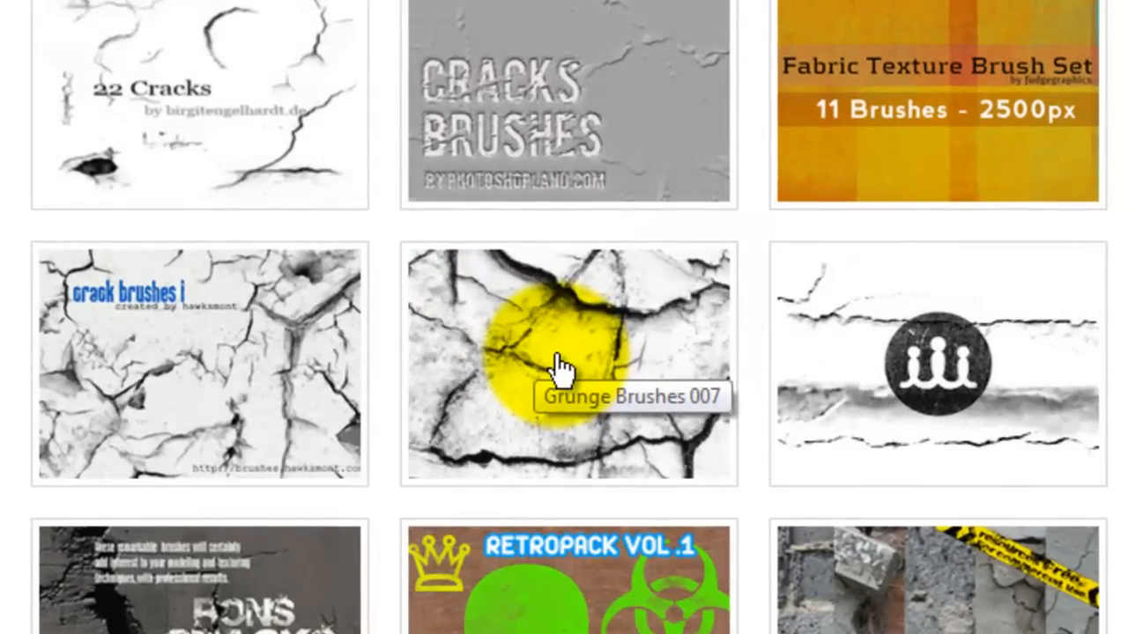
Step: Download the Grunge Brushes 007 zip and show its options in the download bar
{"action": "left_click", "coordinate": [564, 364]}
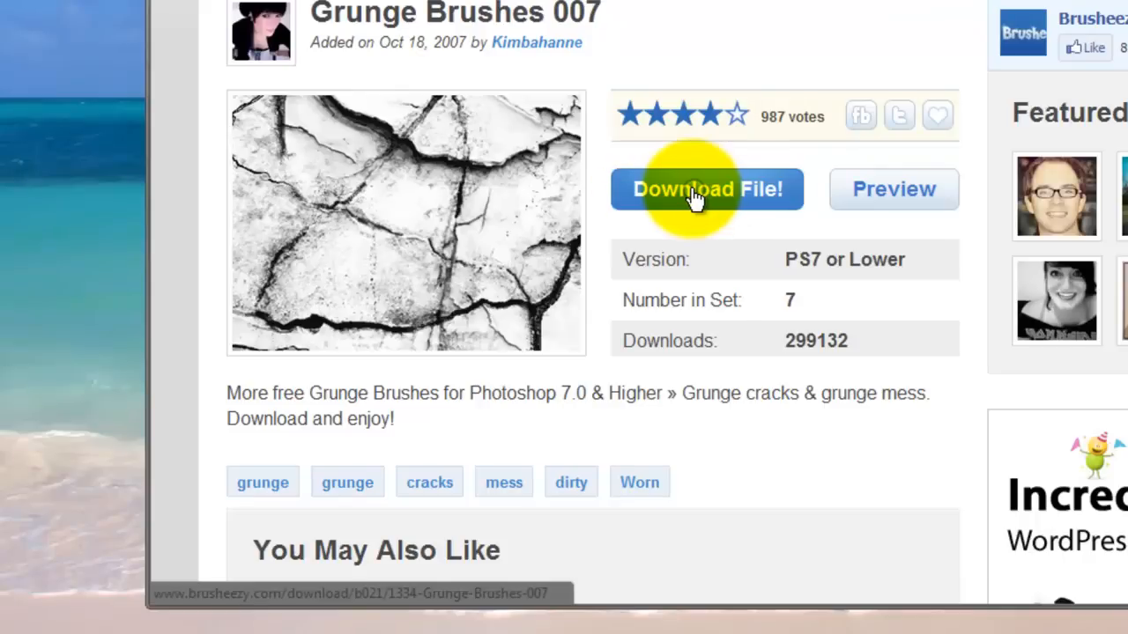
{"action": "left_click", "coordinate": [706, 188]}
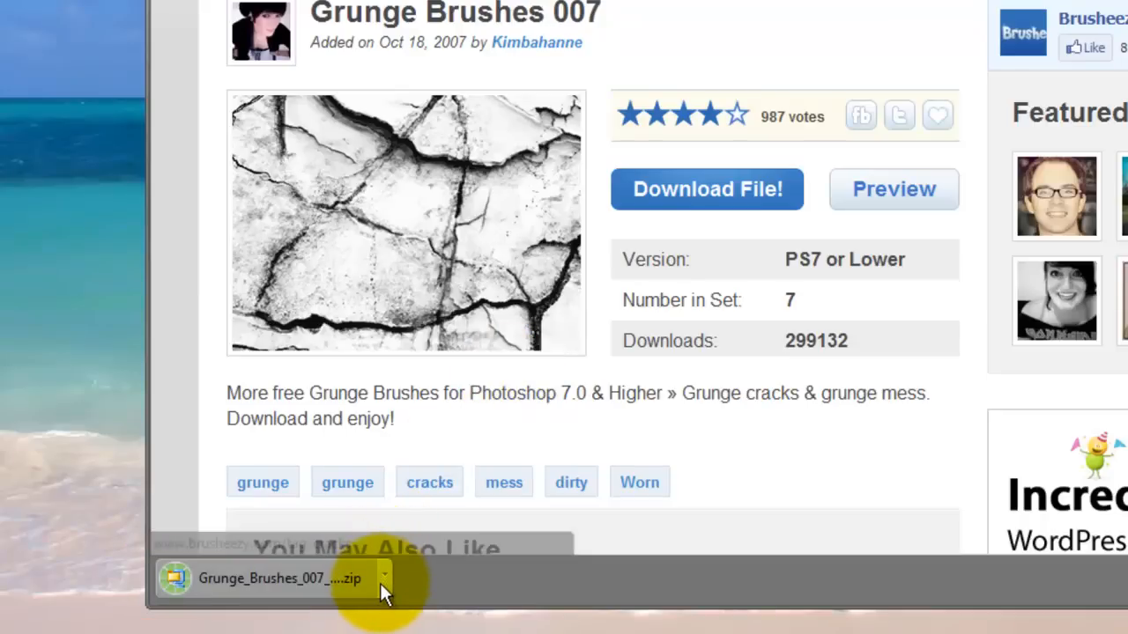
{"action": "left_click", "coordinate": [384, 578]}
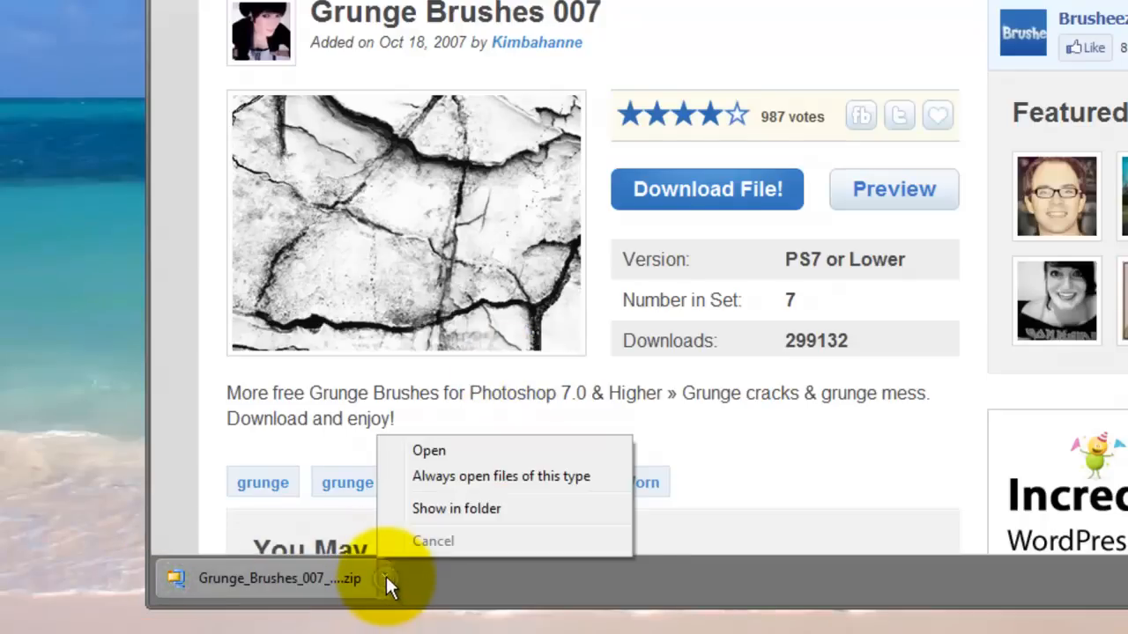
{"action": "mouse_move", "coordinate": [429, 450]}
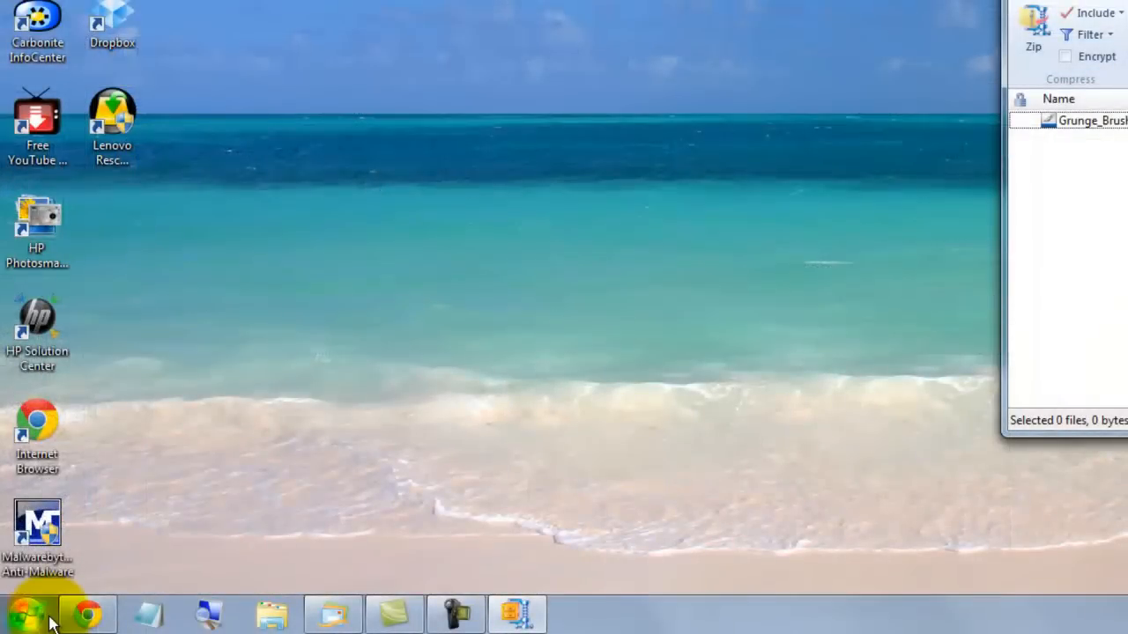
Step: Browse from Computer into C:\Program Files\Adobe and select the Photoshop CS5 (64 Bit) folder
{"action": "left_click", "coordinate": [31, 613]}
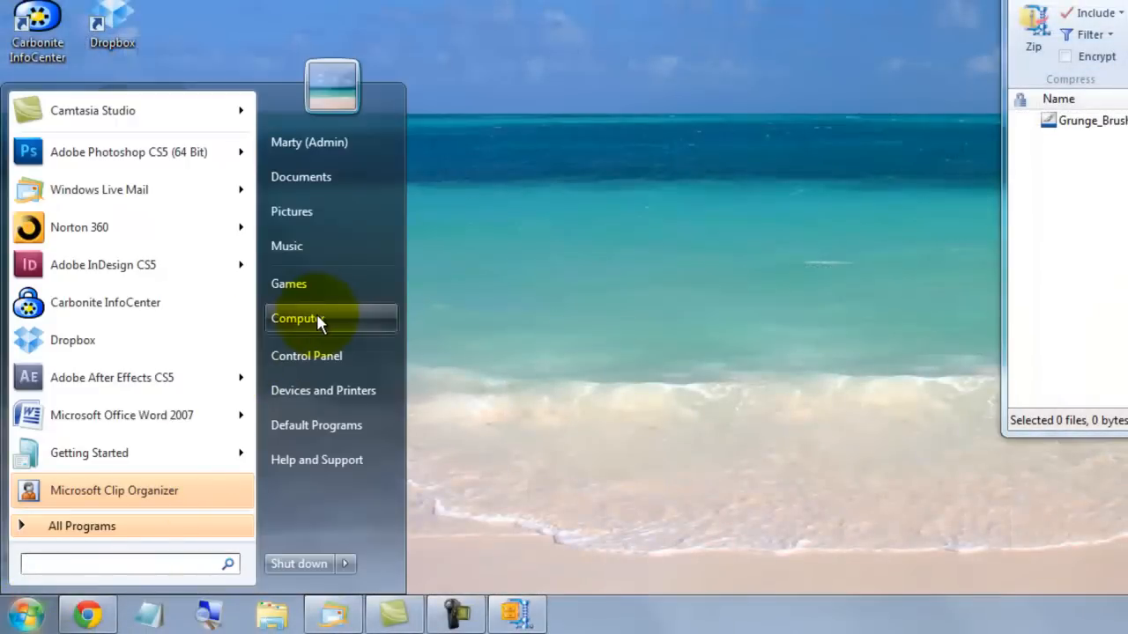
{"action": "left_click", "coordinate": [297, 318]}
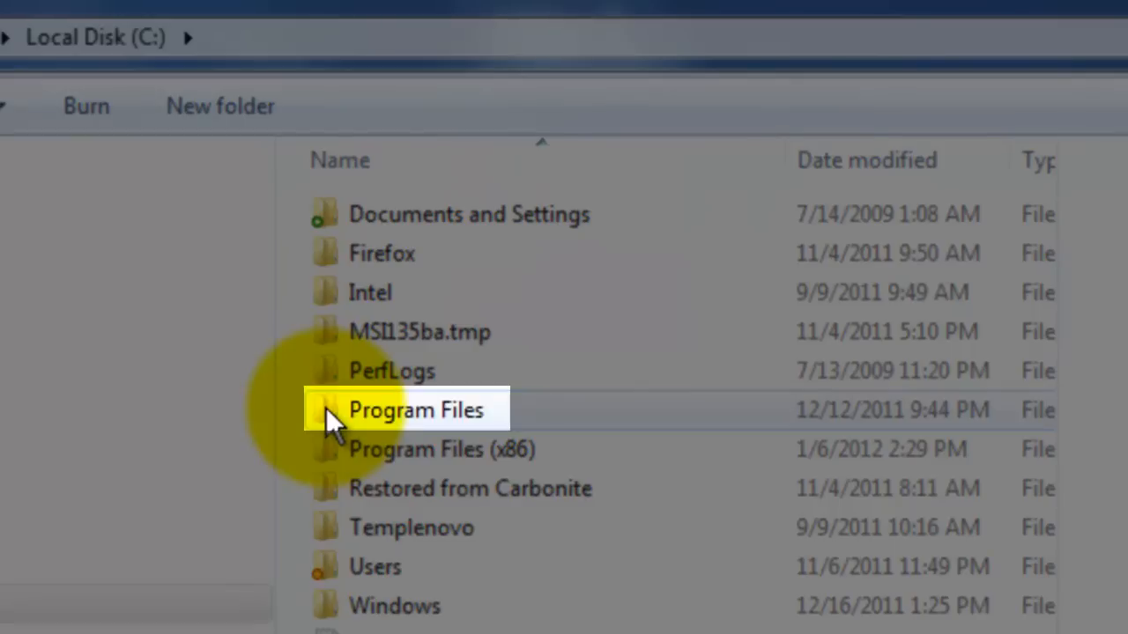
{"action": "double_click", "coordinate": [415, 409]}
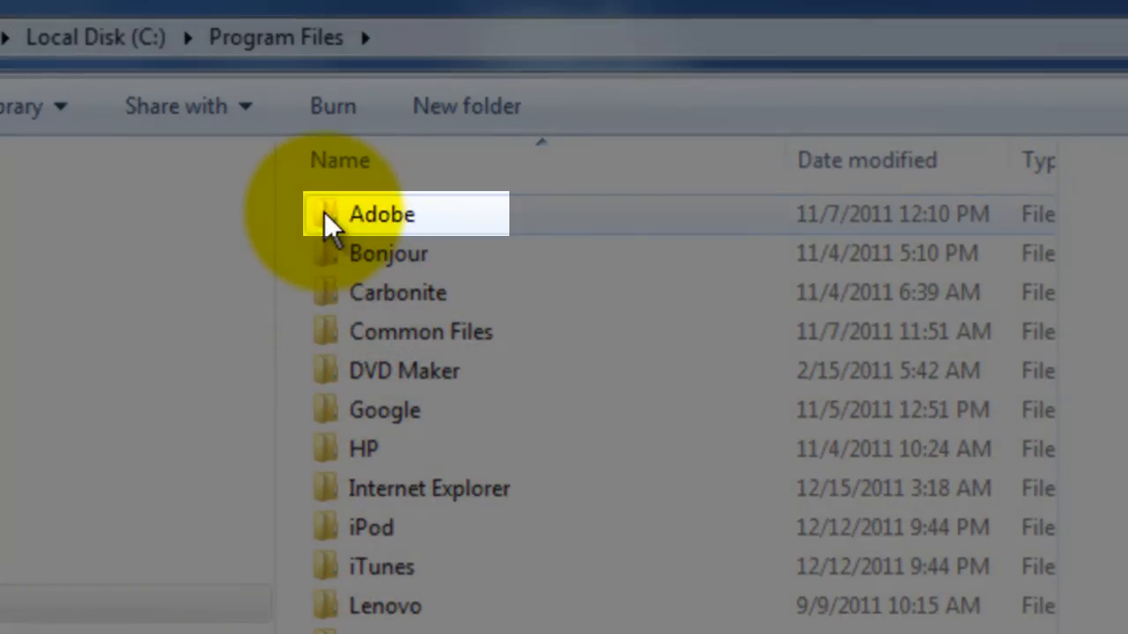
{"action": "double_click", "coordinate": [382, 213]}
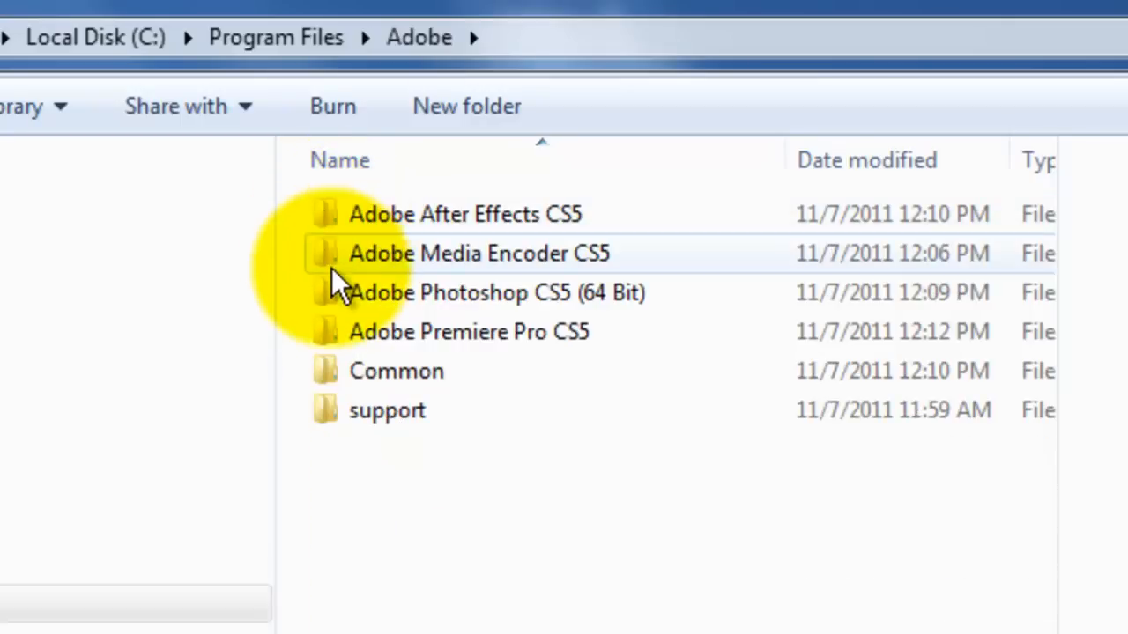
{"action": "left_click", "coordinate": [496, 293]}
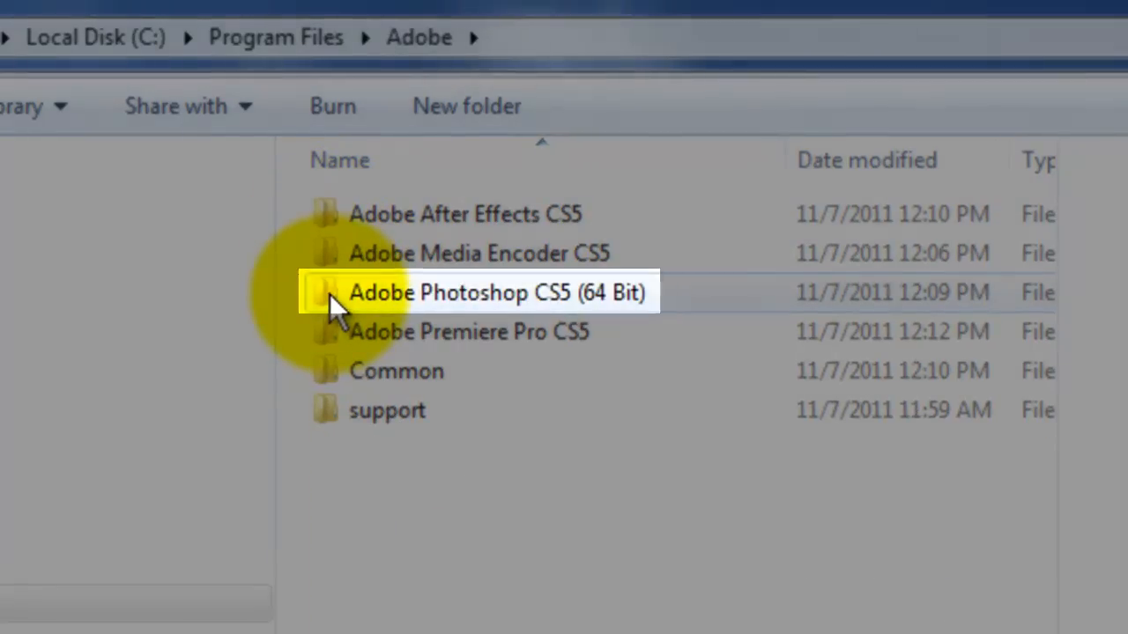
Step: Open Adobe Photoshop CS5 (64 Bit) > Presets > Brushes
{"action": "double_click", "coordinate": [497, 292]}
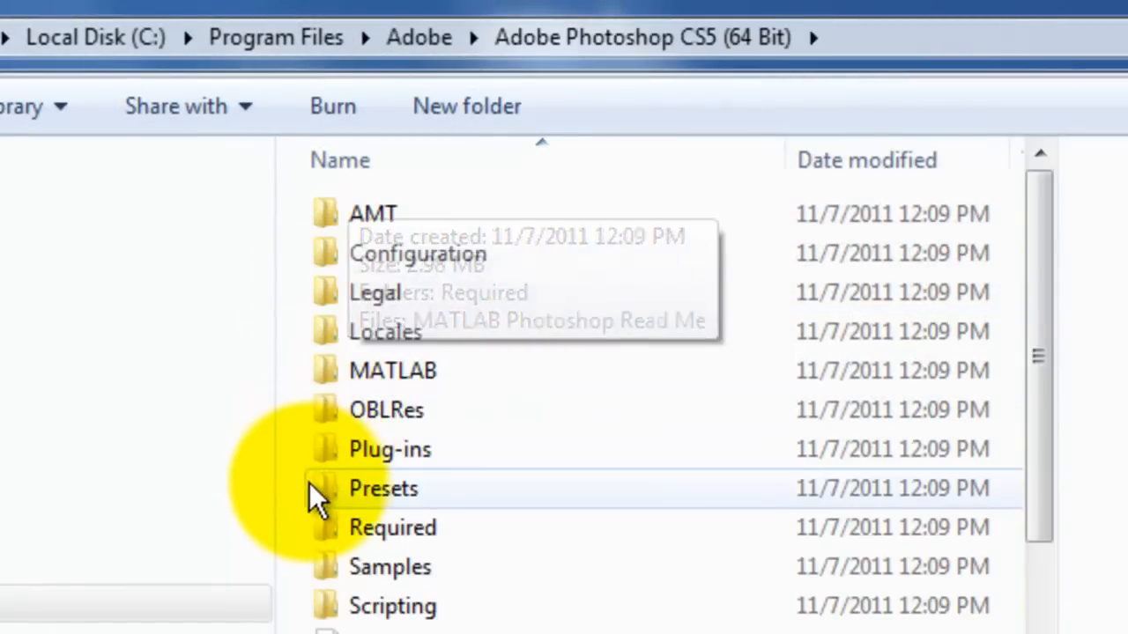
{"action": "left_click", "coordinate": [383, 488]}
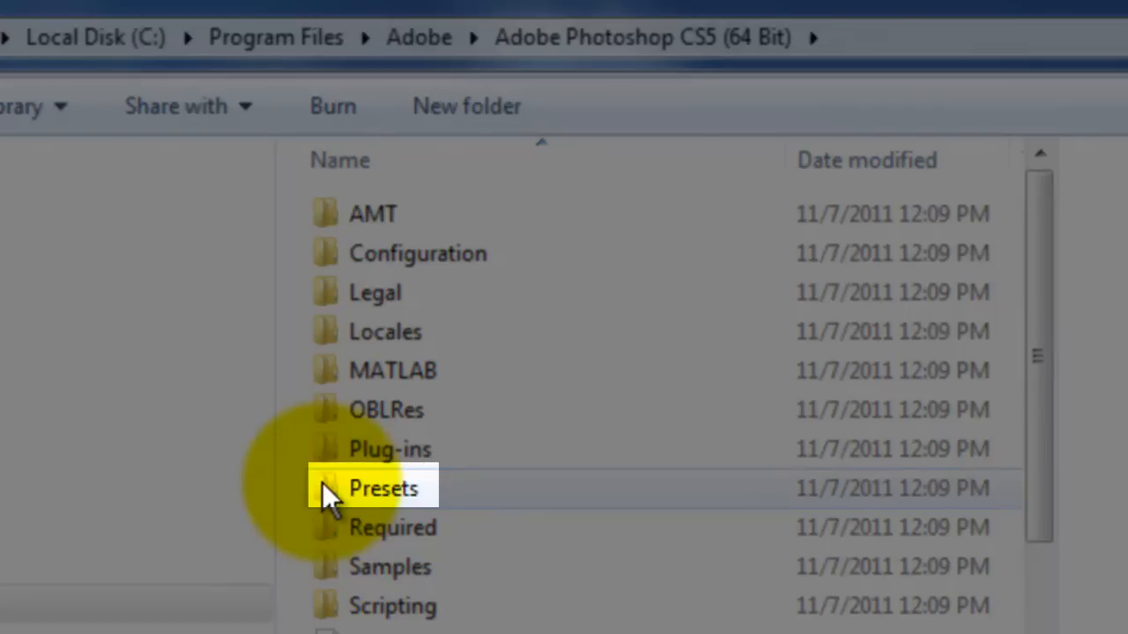
{"action": "double_click", "coordinate": [382, 488]}
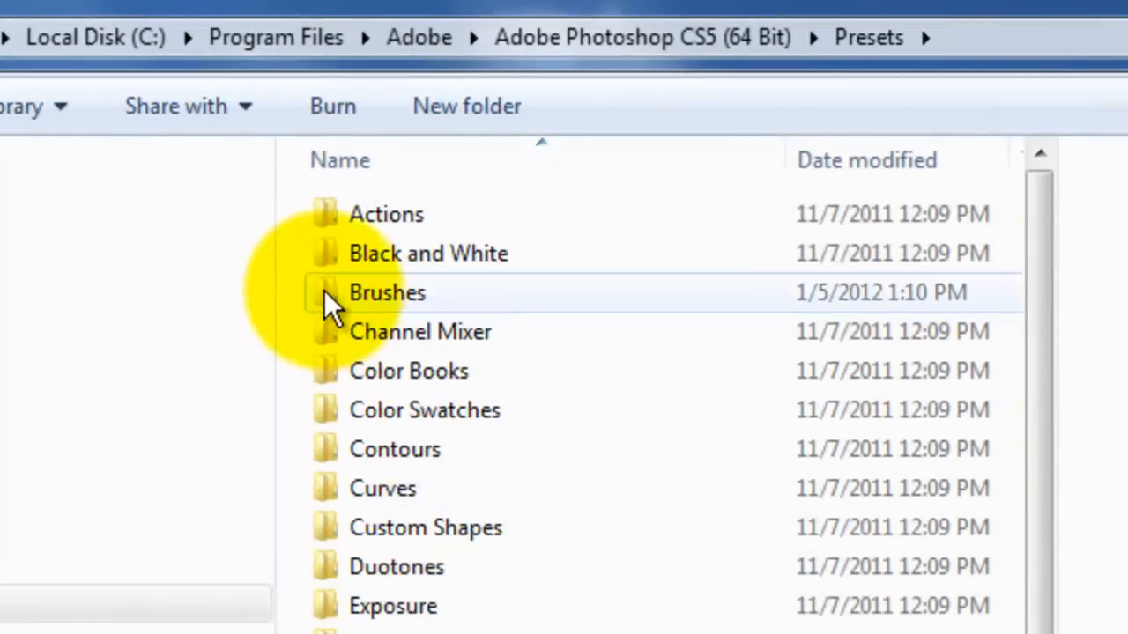
{"action": "left_click", "coordinate": [387, 292]}
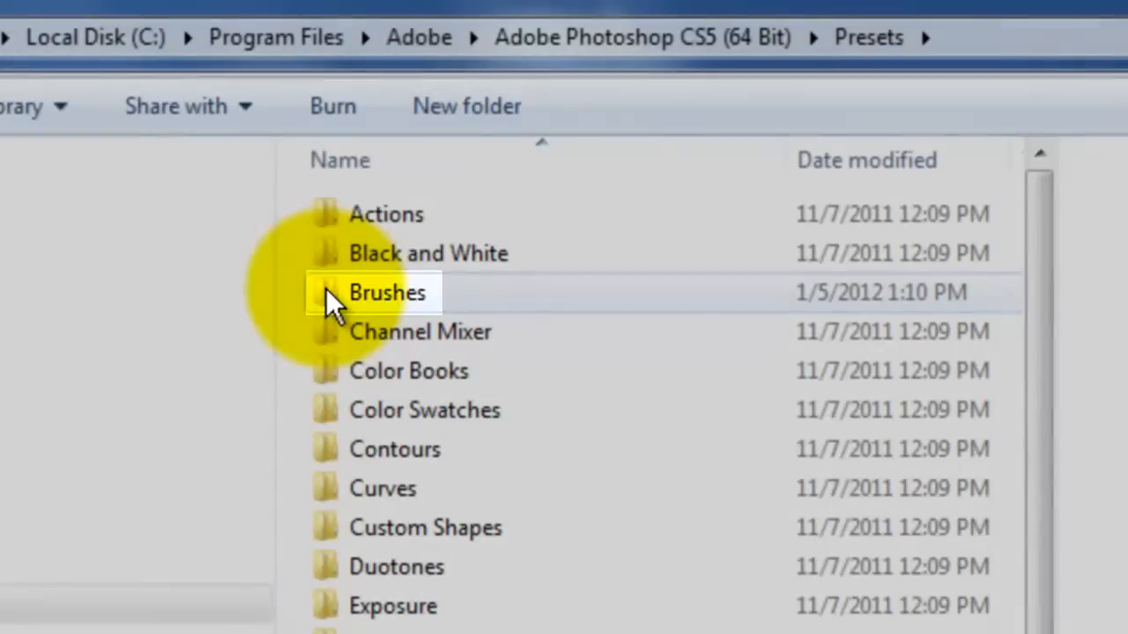
{"action": "double_click", "coordinate": [387, 293]}
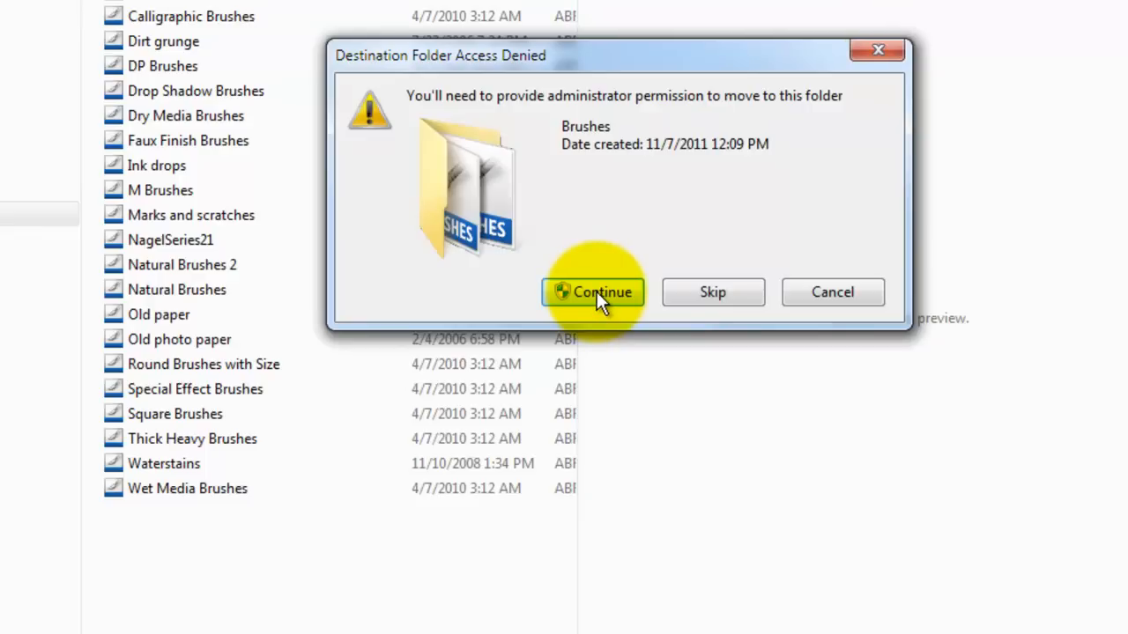
Step: Continue past the administrator prompt to move the brush file into Brushes
{"action": "left_click", "coordinate": [592, 292]}
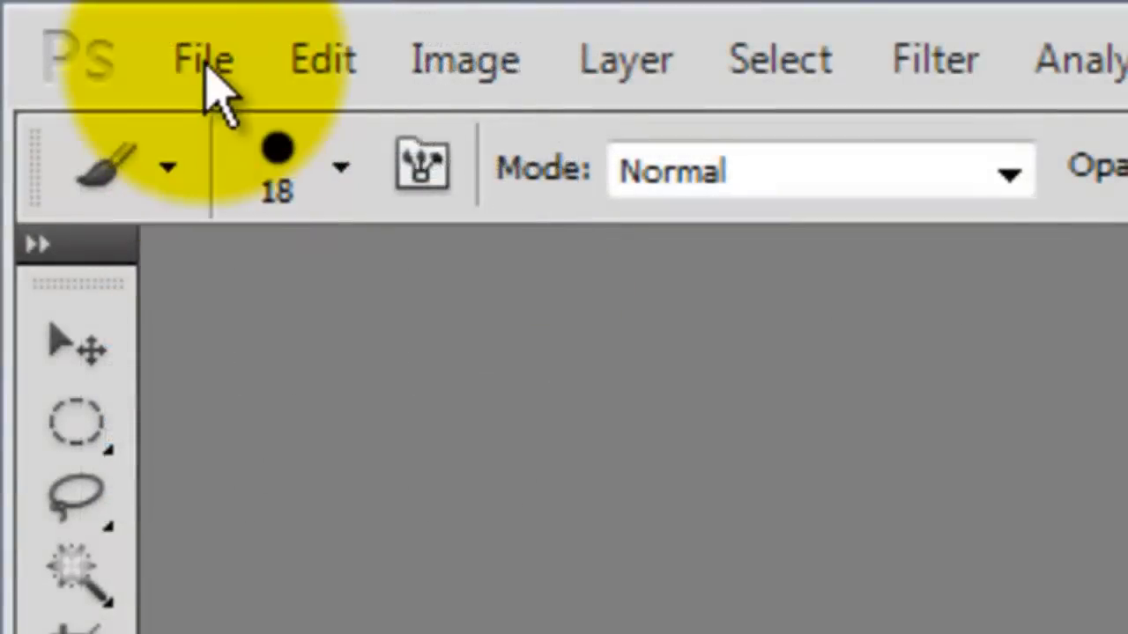
{"action": "mouse_move", "coordinate": [199, 75]}
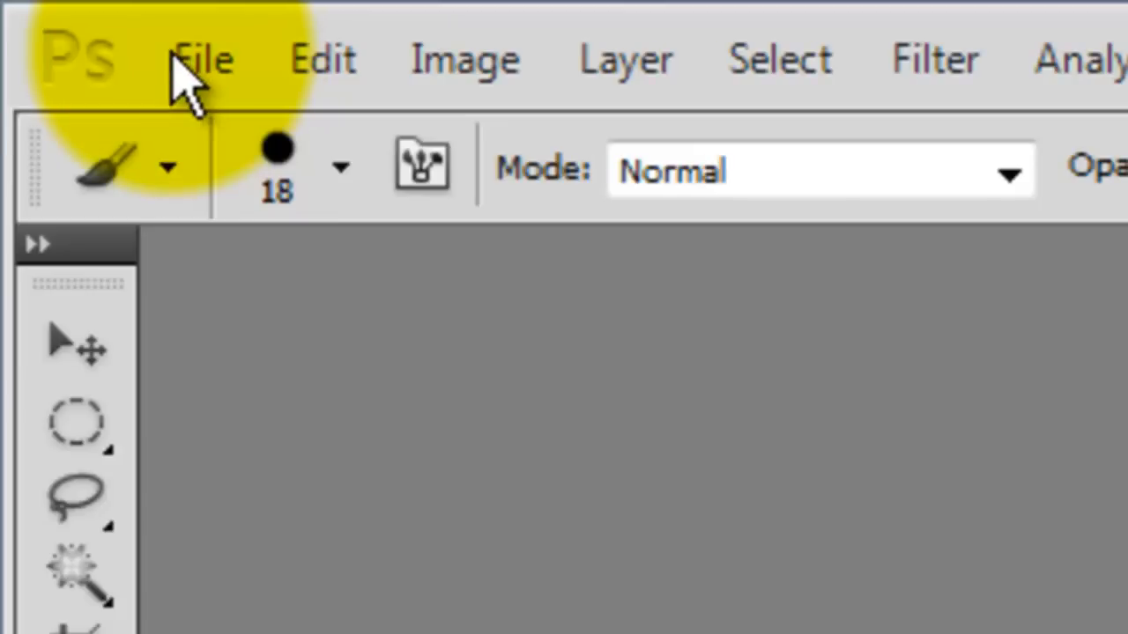
Step: Create a new blank document, Untitled-1, from the File menu
{"action": "left_click", "coordinate": [201, 59]}
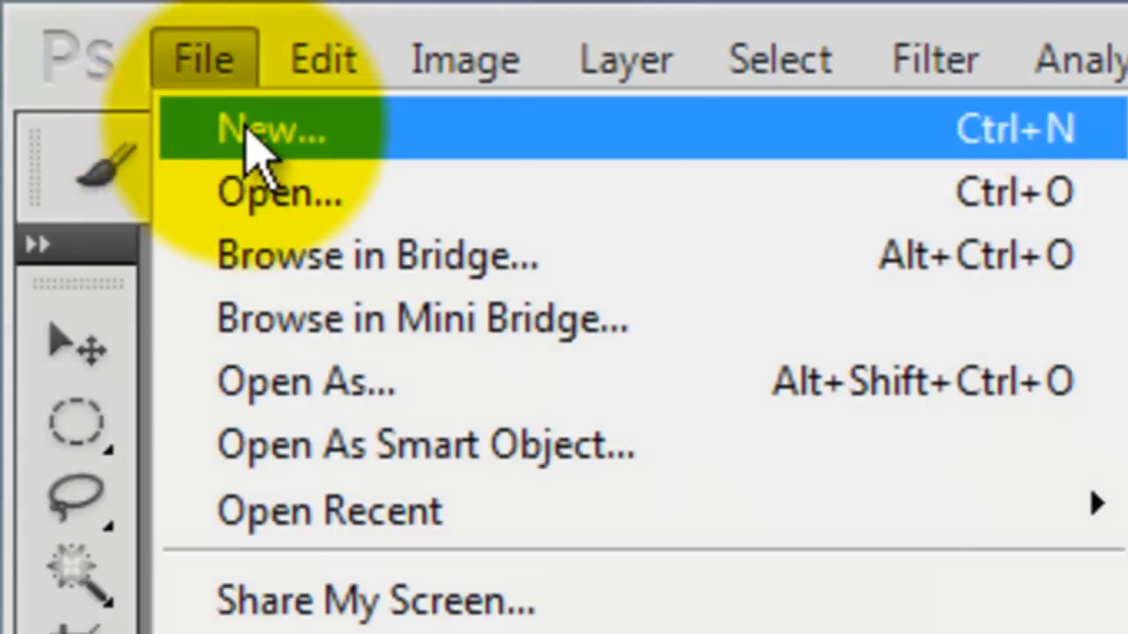
{"action": "left_click", "coordinate": [273, 130]}
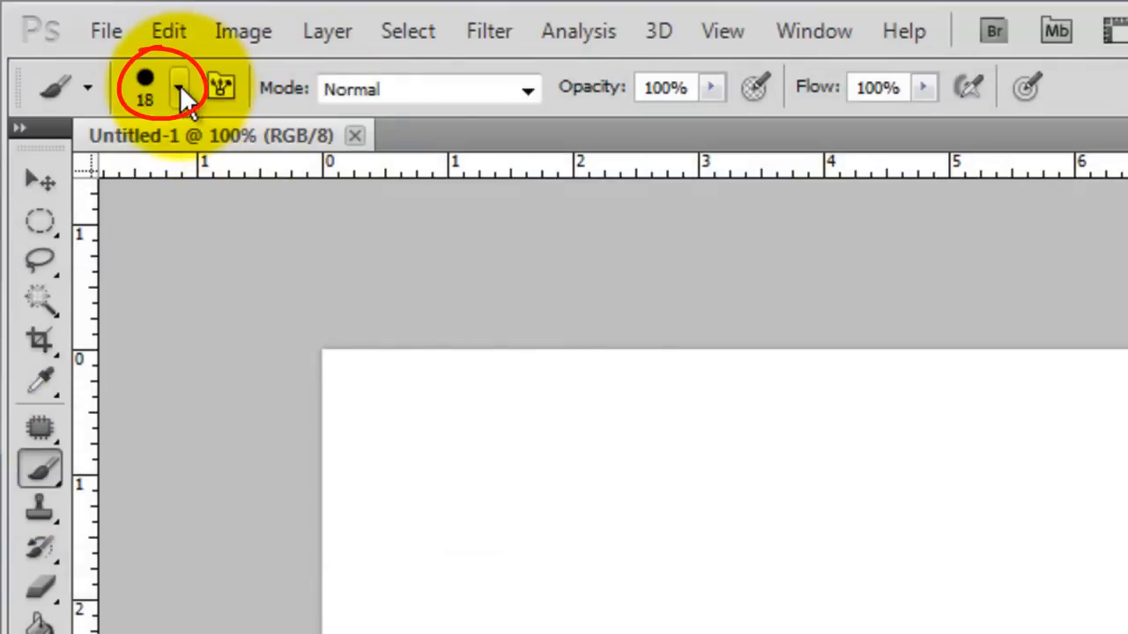
Step: Show the brush preset picker's flyout menu of options, including loading brushes
{"action": "left_click", "coordinate": [179, 88]}
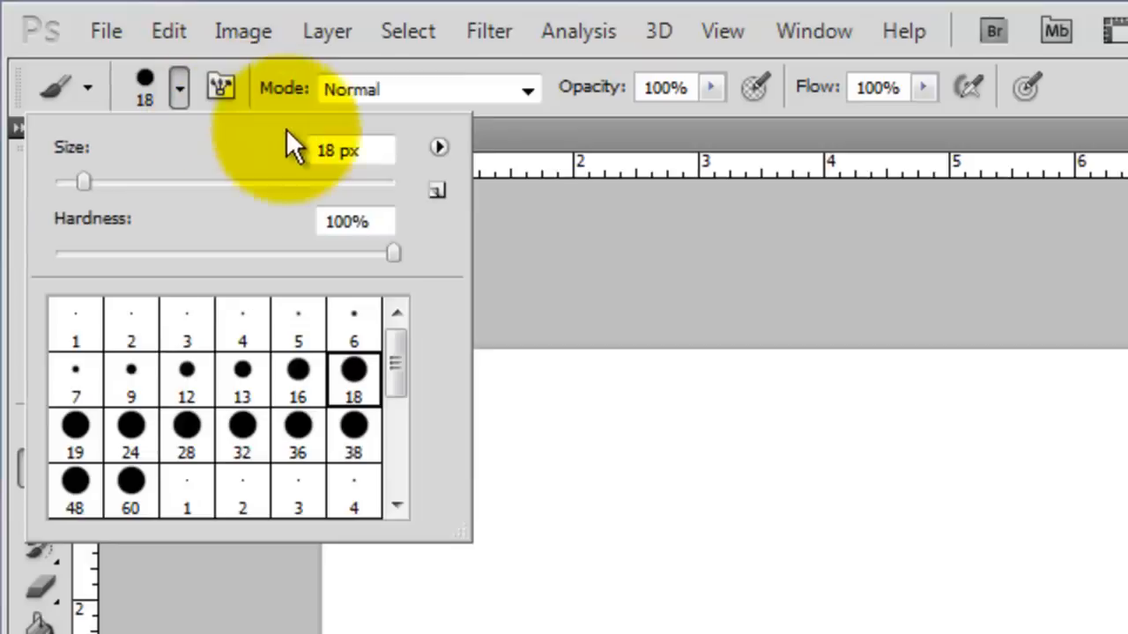
{"action": "left_click", "coordinate": [439, 147]}
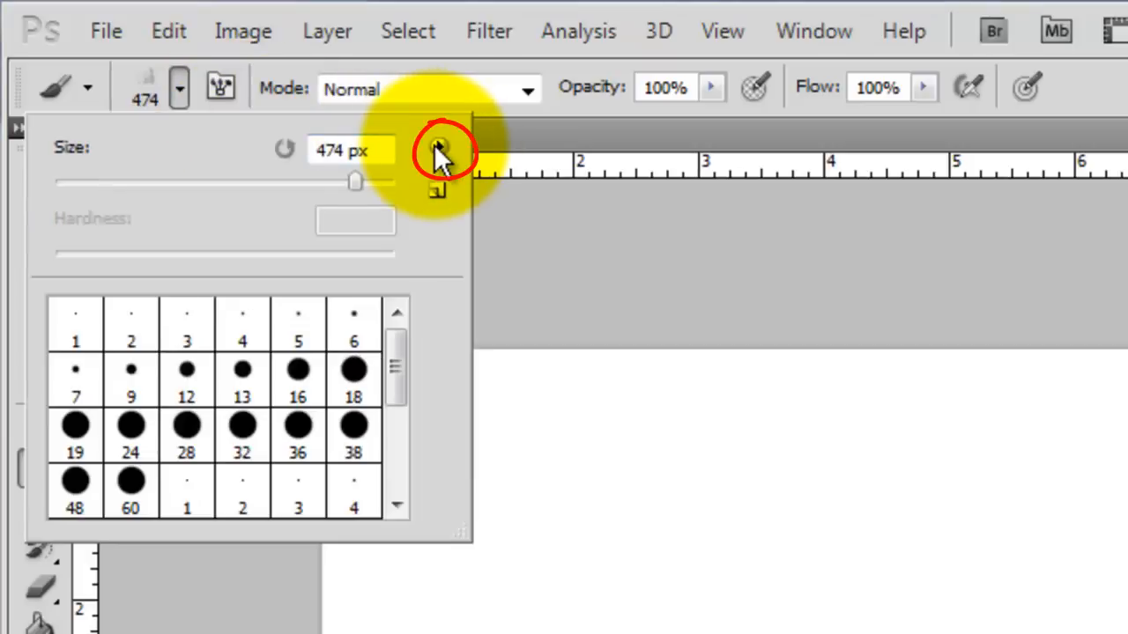
{"action": "left_click", "coordinate": [438, 148]}
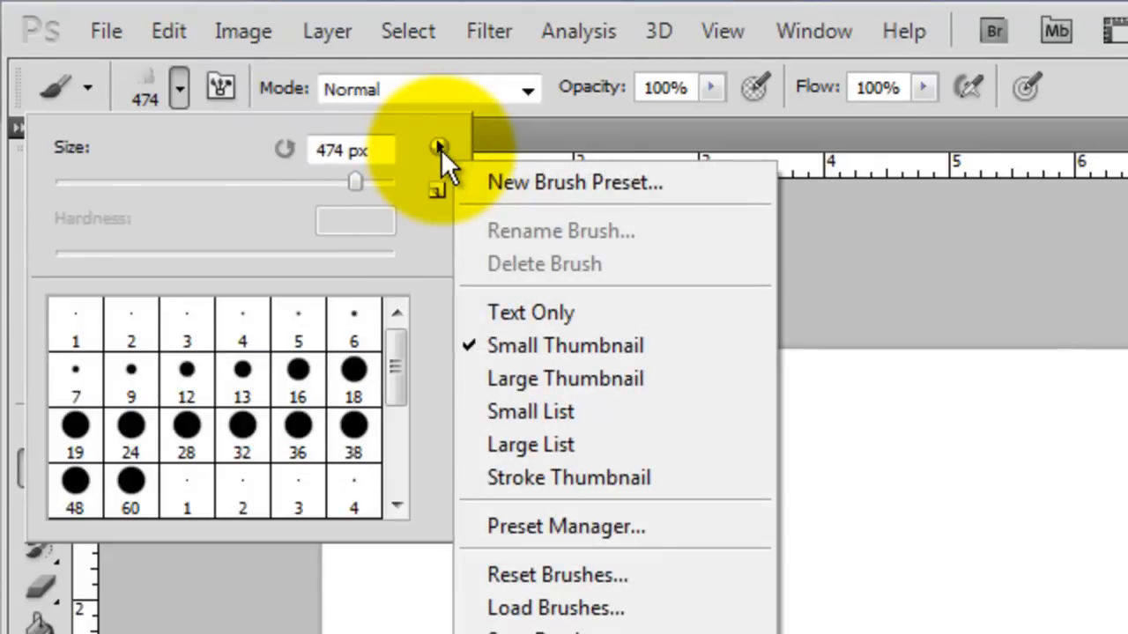
{"action": "mouse_move", "coordinate": [564, 183]}
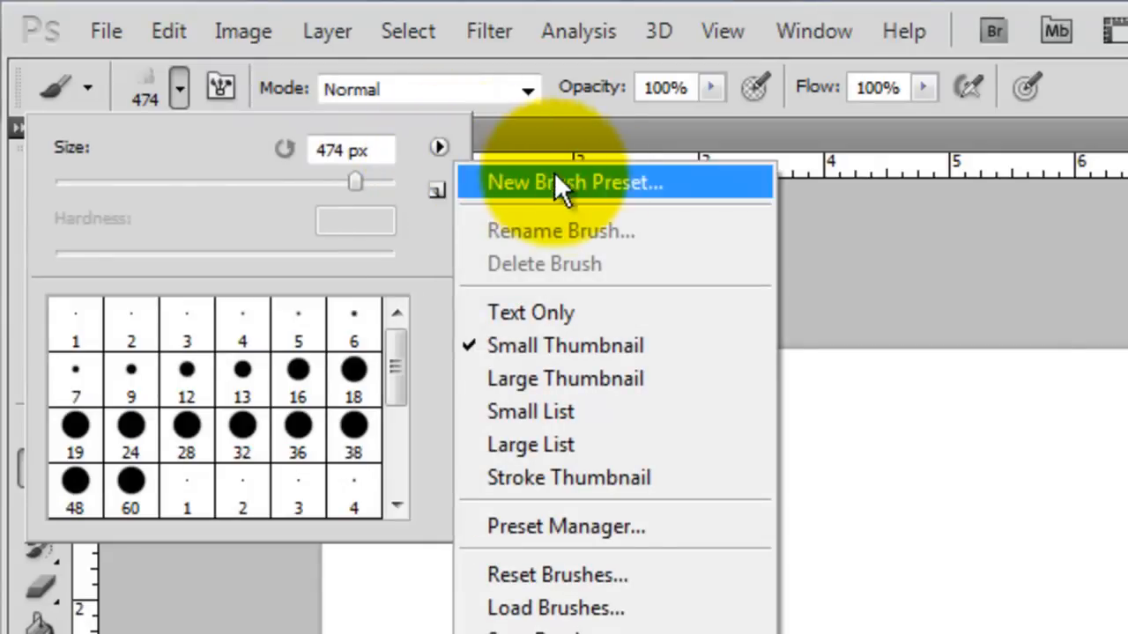